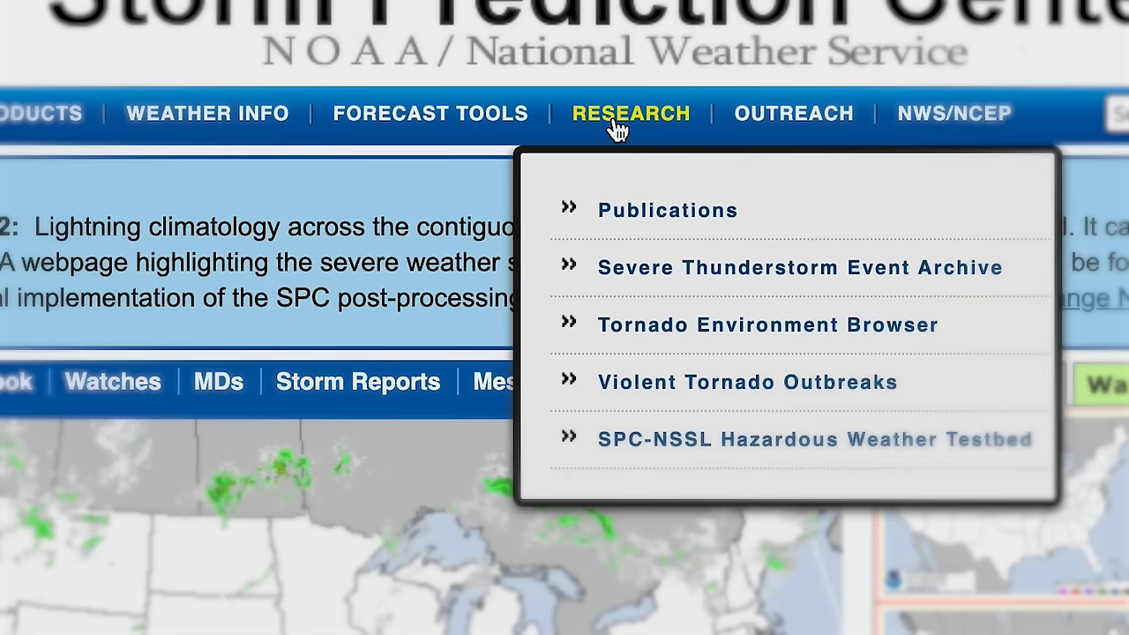
# Open the SPC Publications page from the Research menu
pyautogui.click(667, 210)
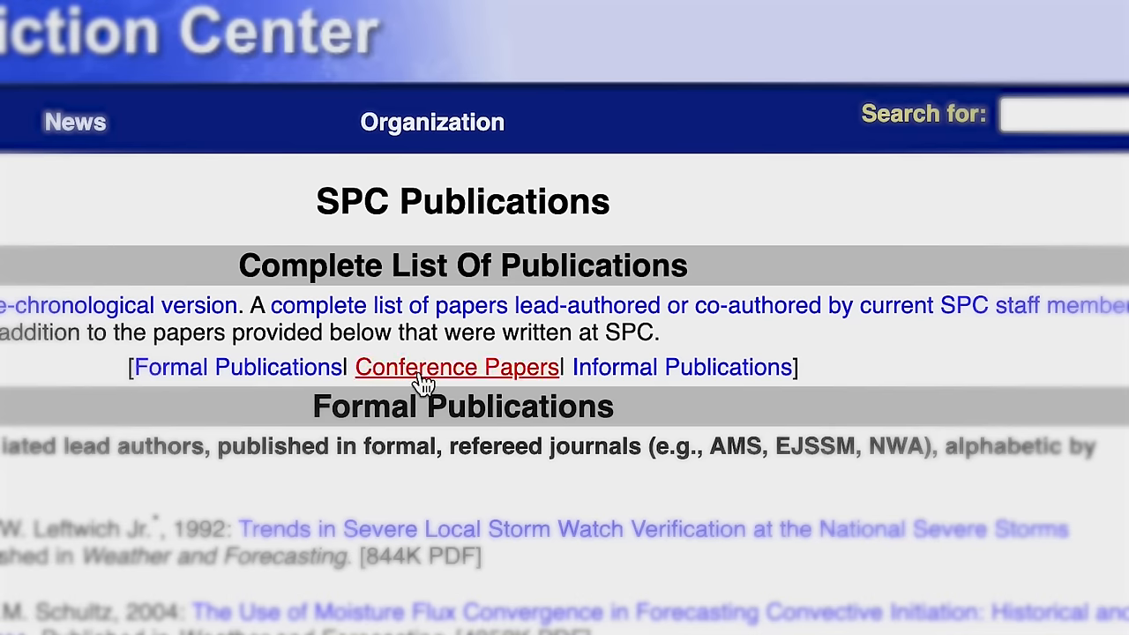